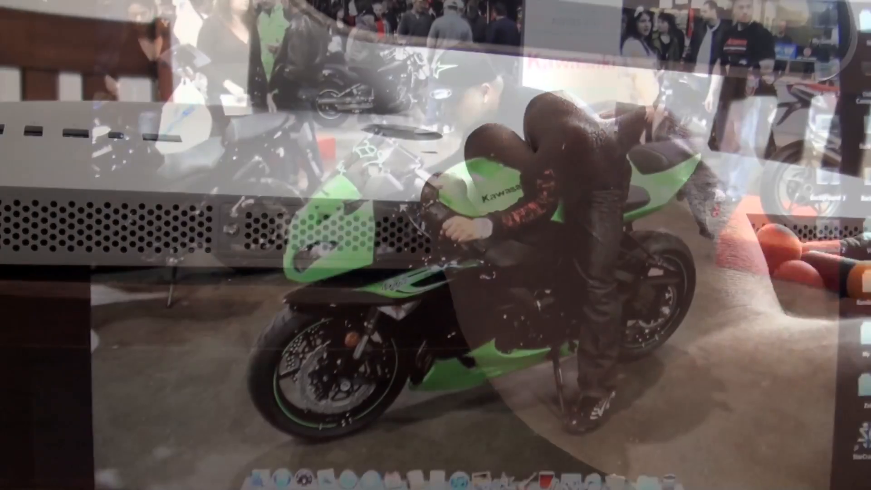
Reveal the Apple menu's system-wide commands from the top-left of the menu bar
click(184, 31)
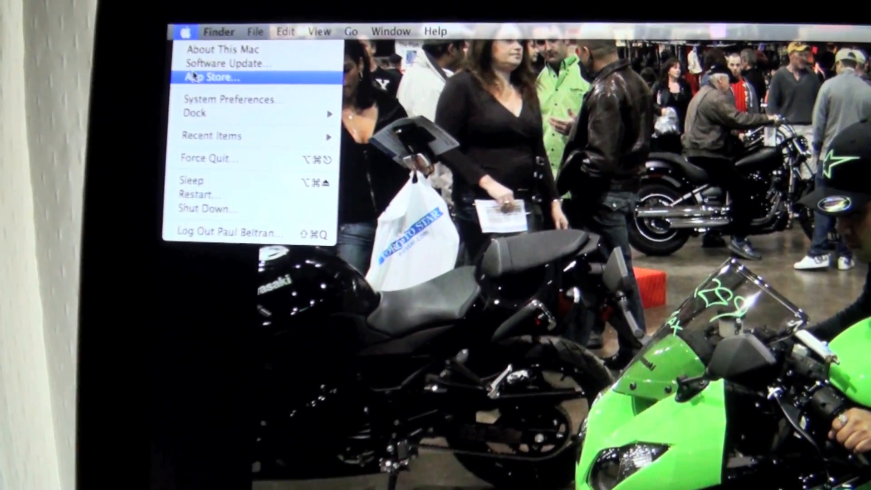
Show About This Mac confirming 8 GB 1333 MHz DDR3 memory on the Intel Core i3 iMac
click(219, 49)
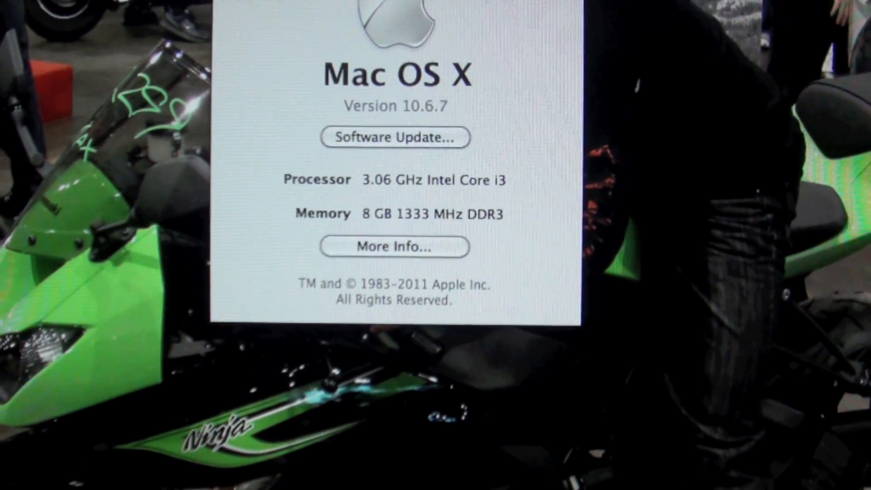